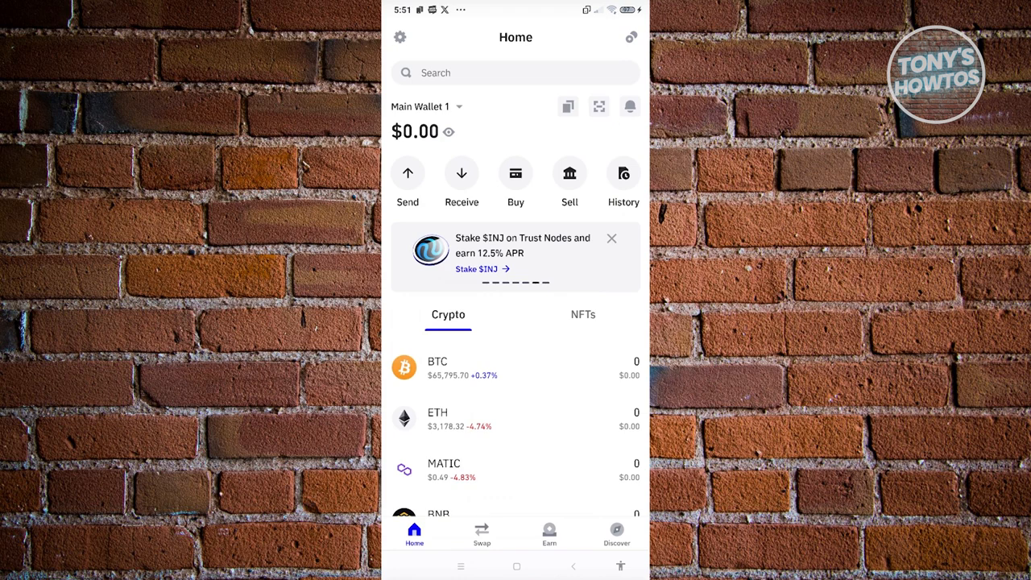
Reopen Trust Wallet from the home screen and scroll the asset list back to the top.
click(516, 568)
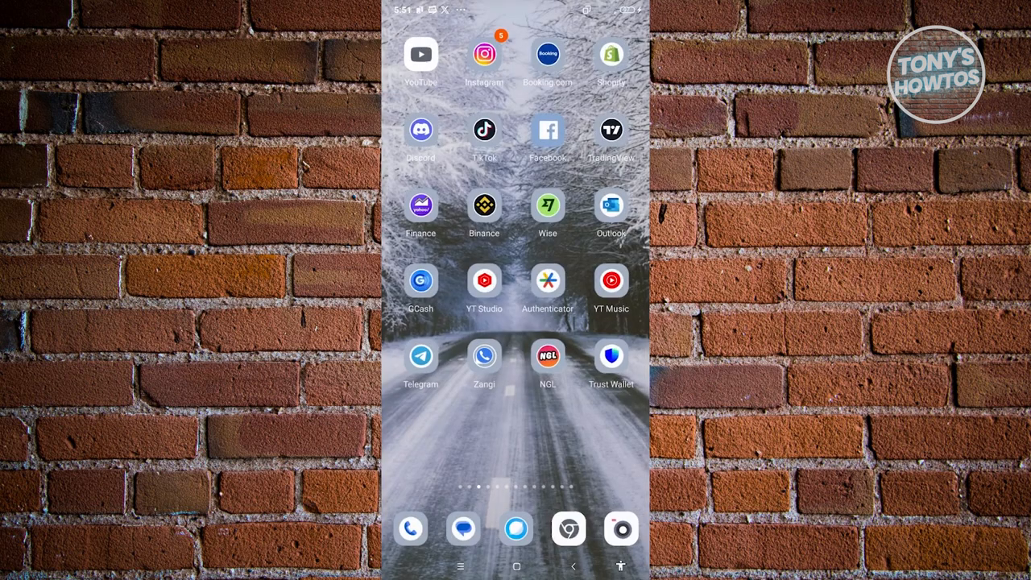
click(610, 356)
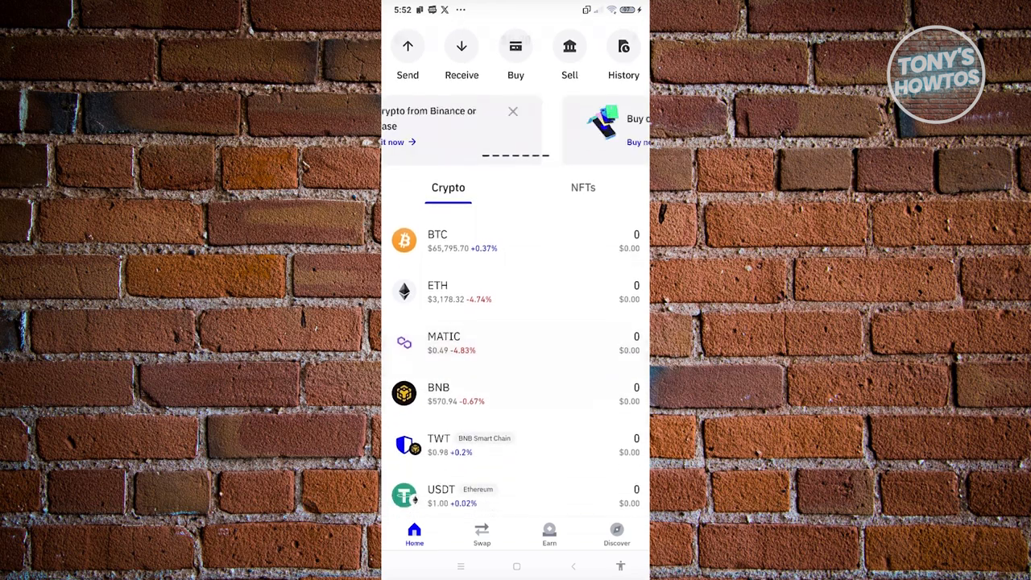
scroll(up, 3)
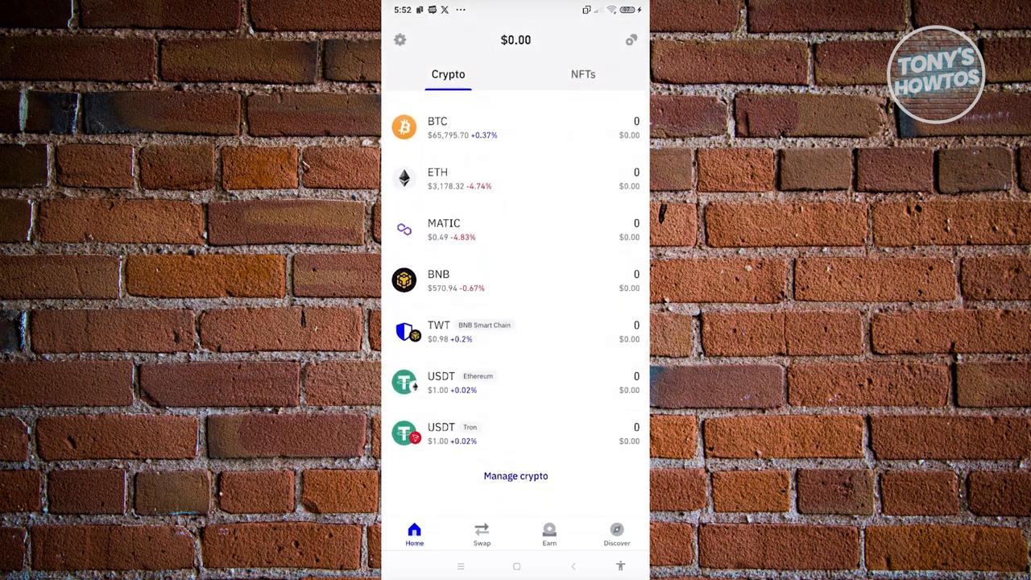
scroll(up, 3)
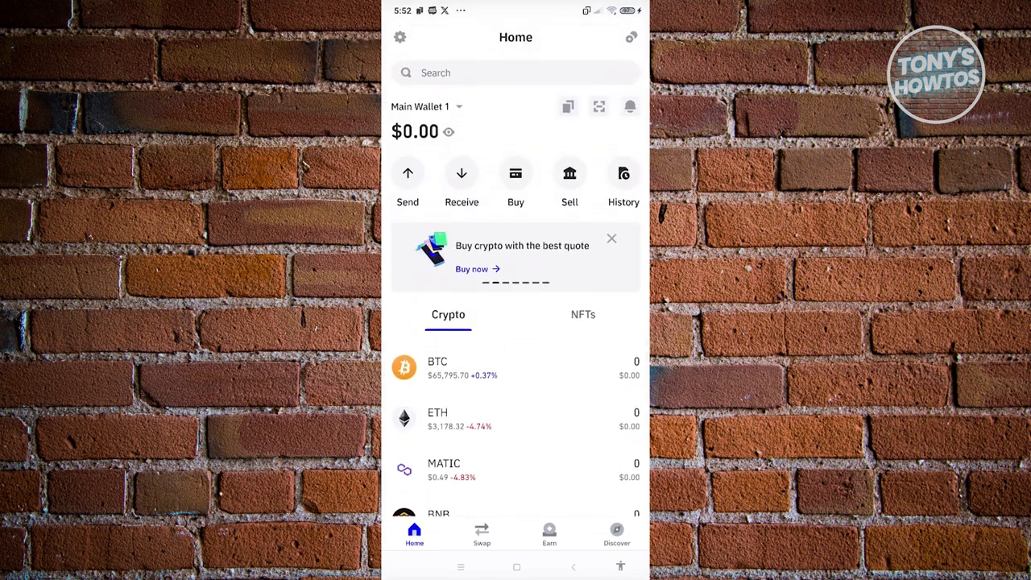
Search the coin list for 'usdt' to find USDT on the Tron (TRC20) network.
click(516, 73)
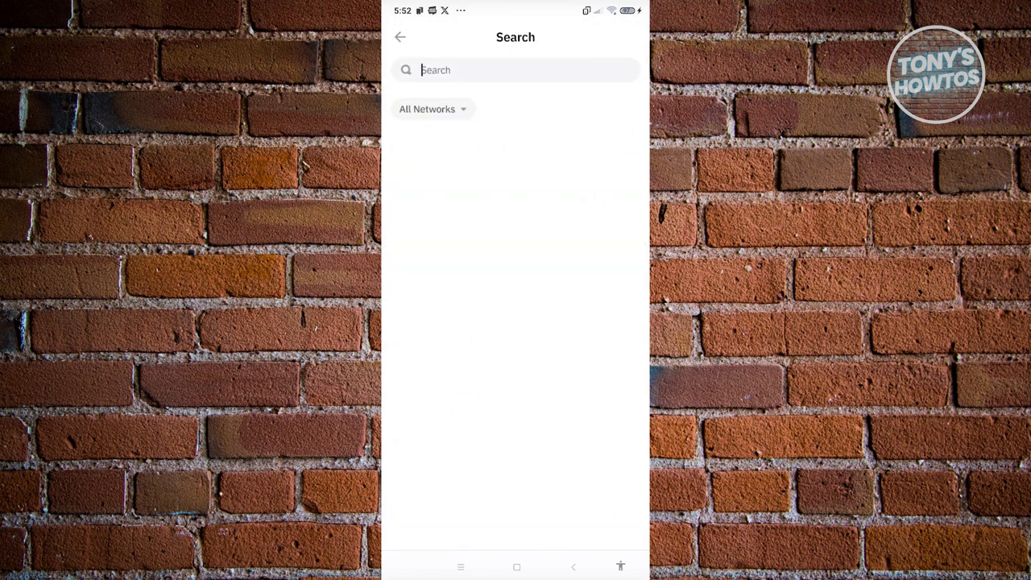
click(516, 71)
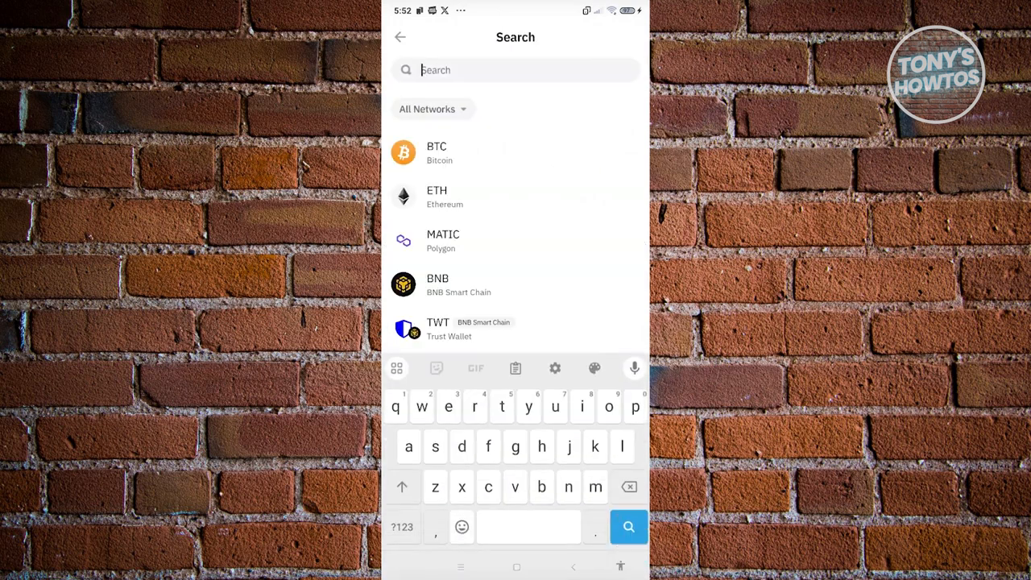
text(usdt)
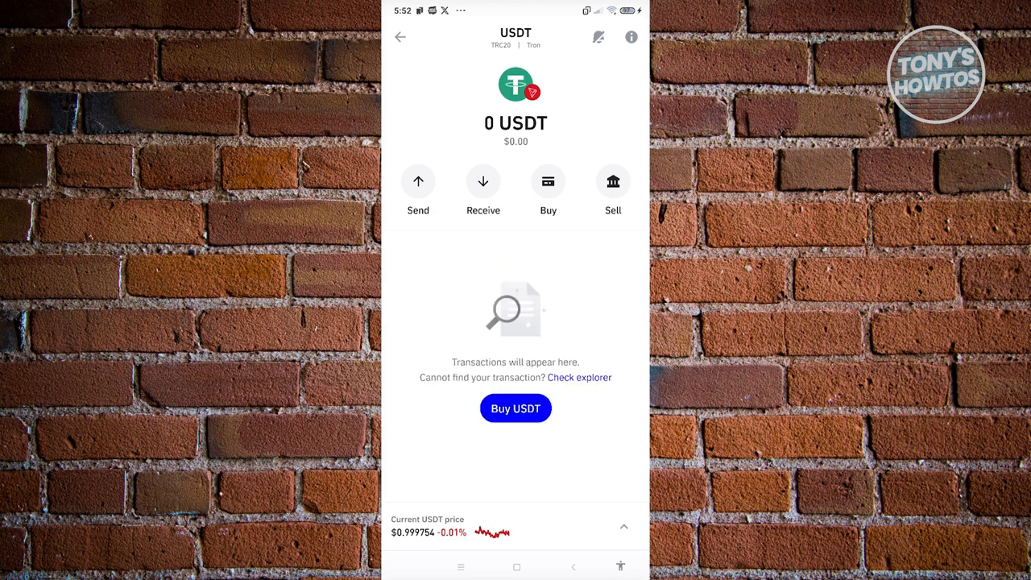
Leave Trust Wallet and return to the phone's home screen.
click(419, 190)
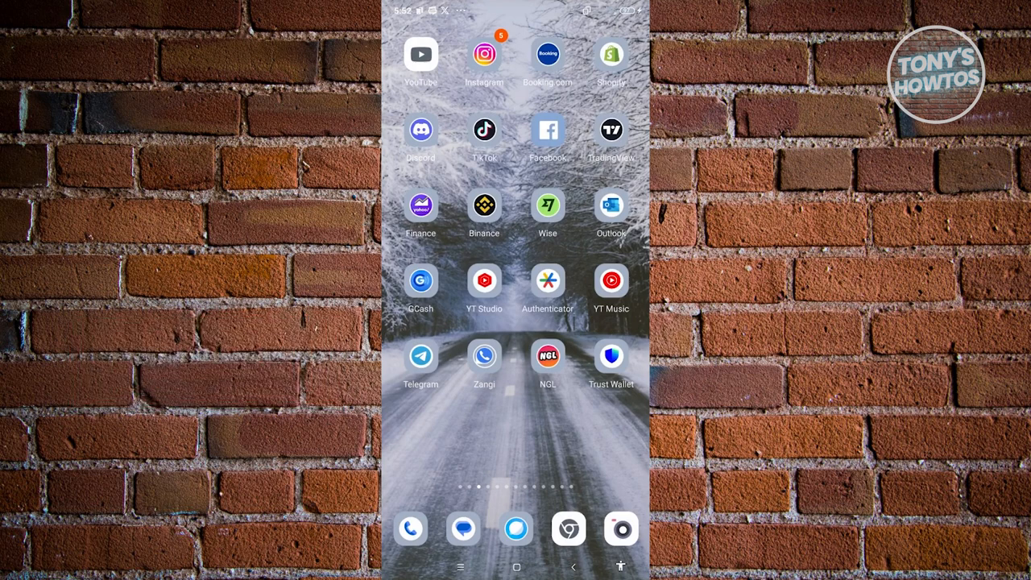
Launch Binance and start a crypto deposit from the wallet overview.
click(483, 207)
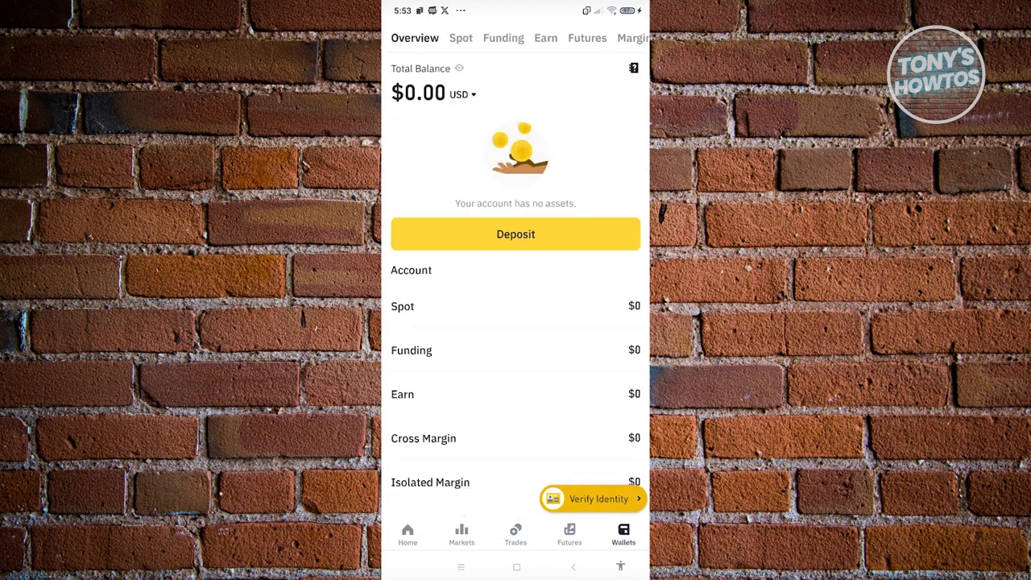
click(516, 234)
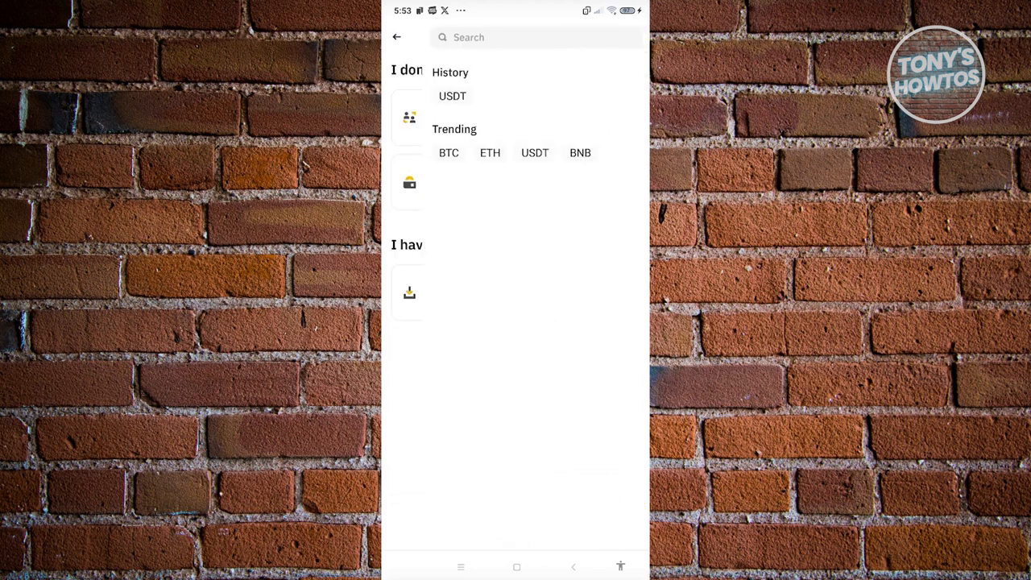
Search the deposit coin list for 'usdt' and choose USDT (TetherUS).
click(499, 37)
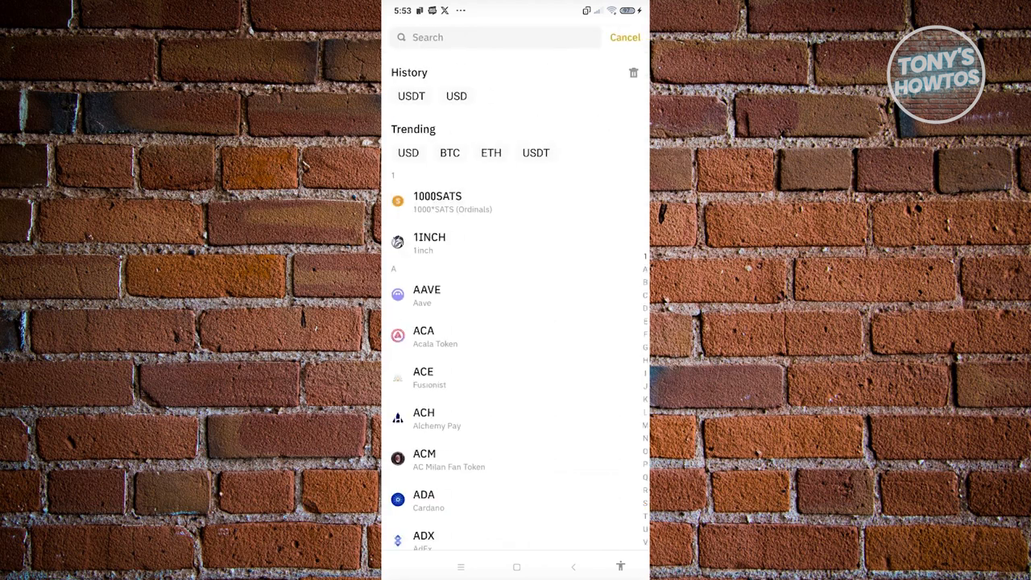
click(494, 37)
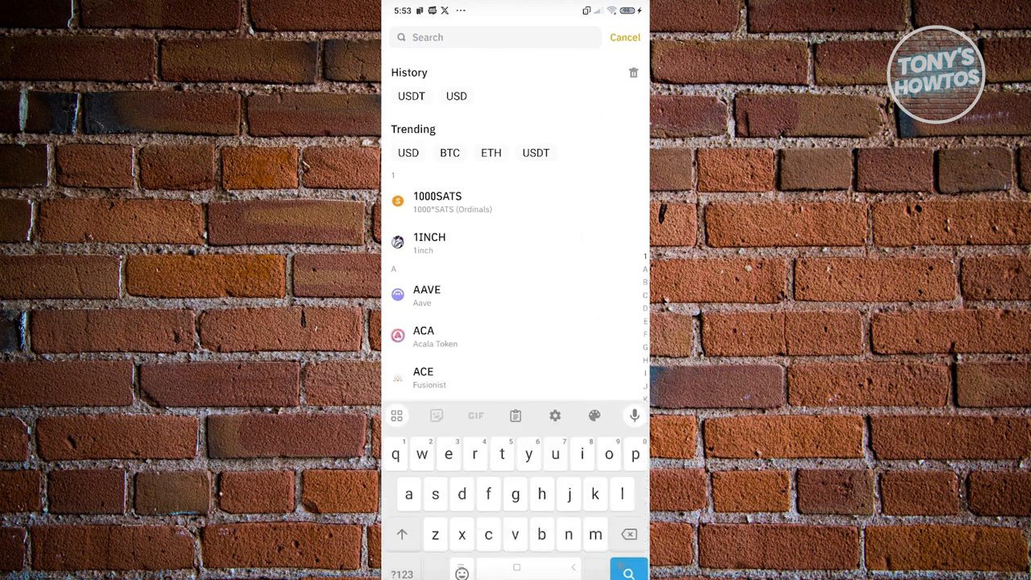
text(usdt)
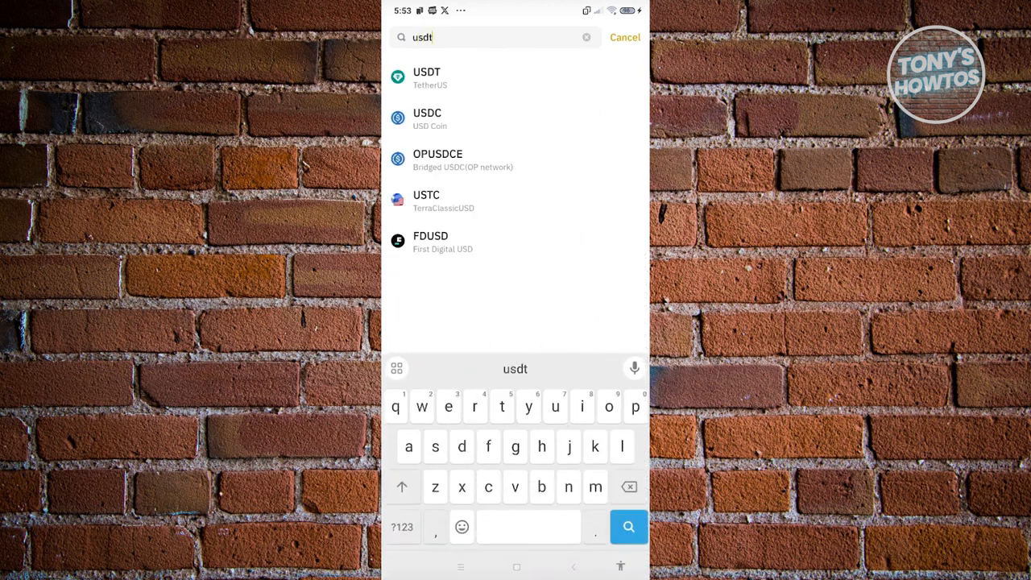
click(427, 78)
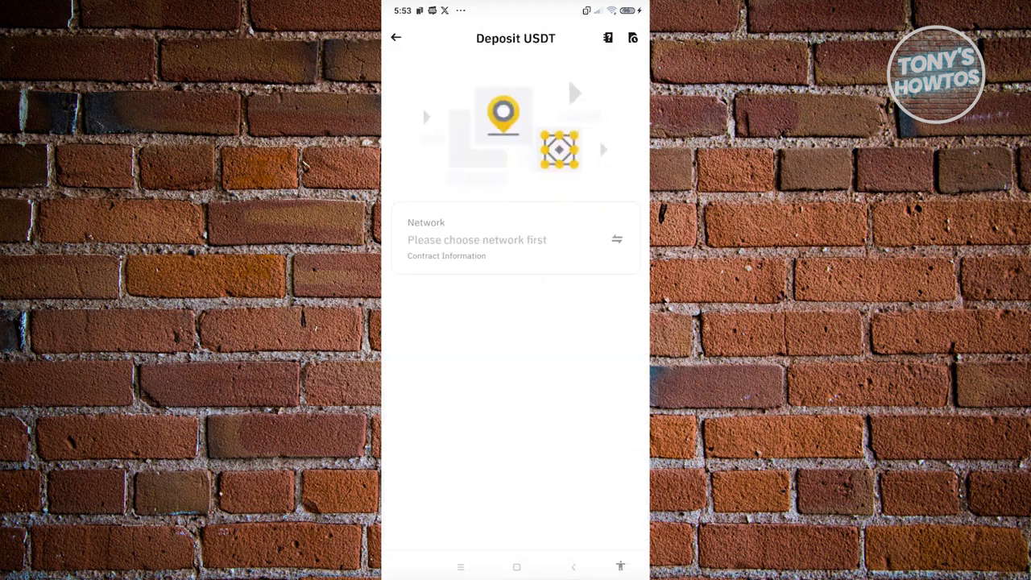